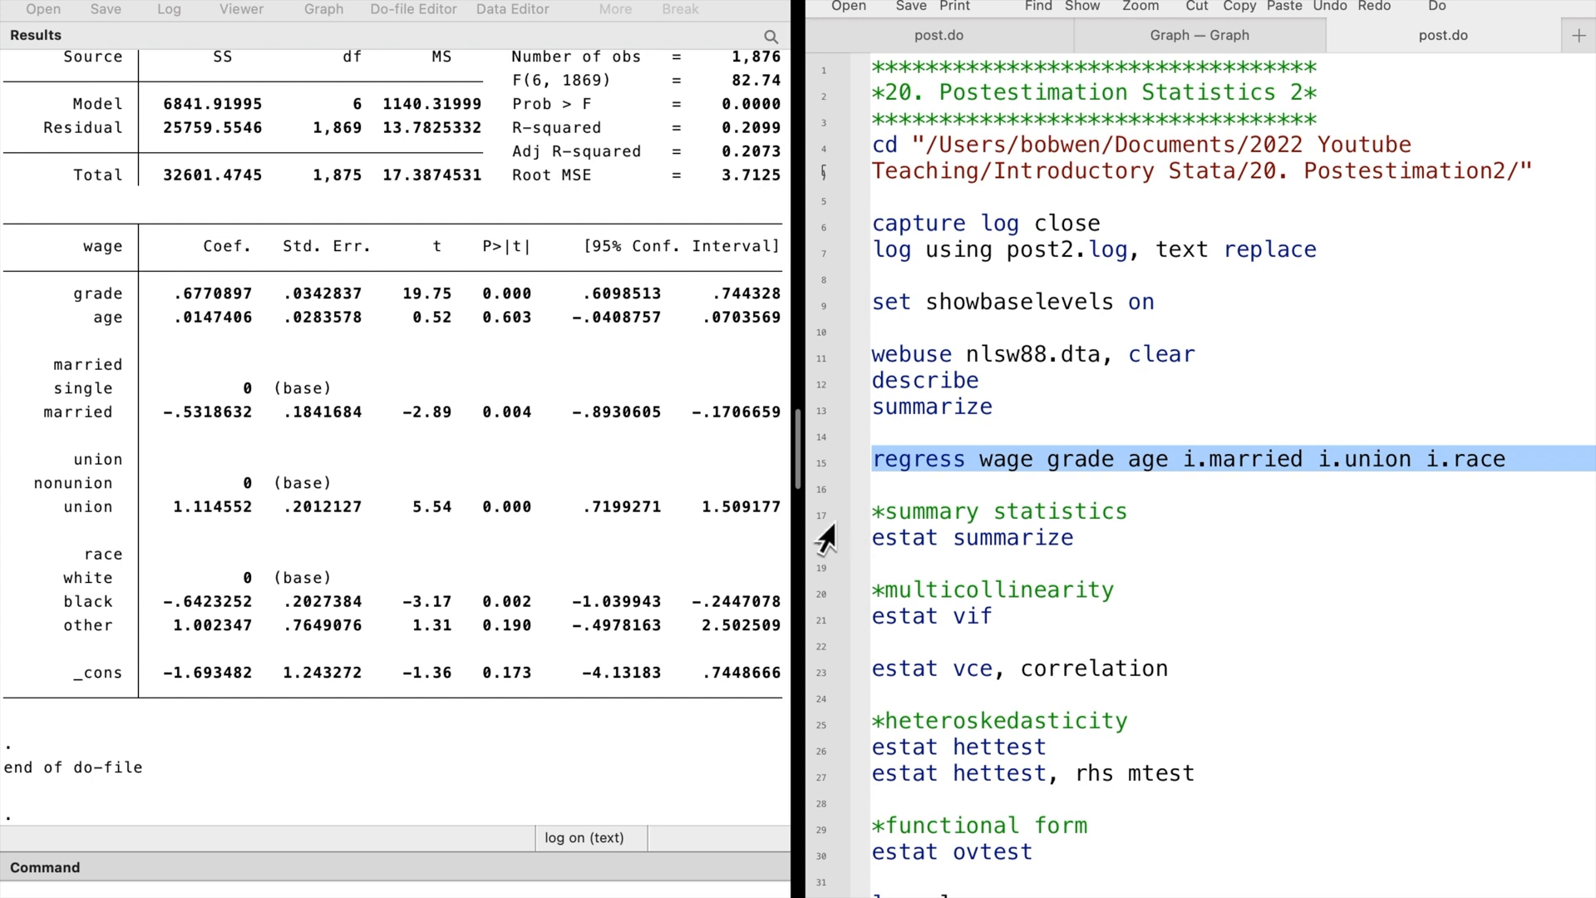
Step: Run estat summarize and review summary statistics for the 1,876-observation estimation sample
left_click(1000, 510)
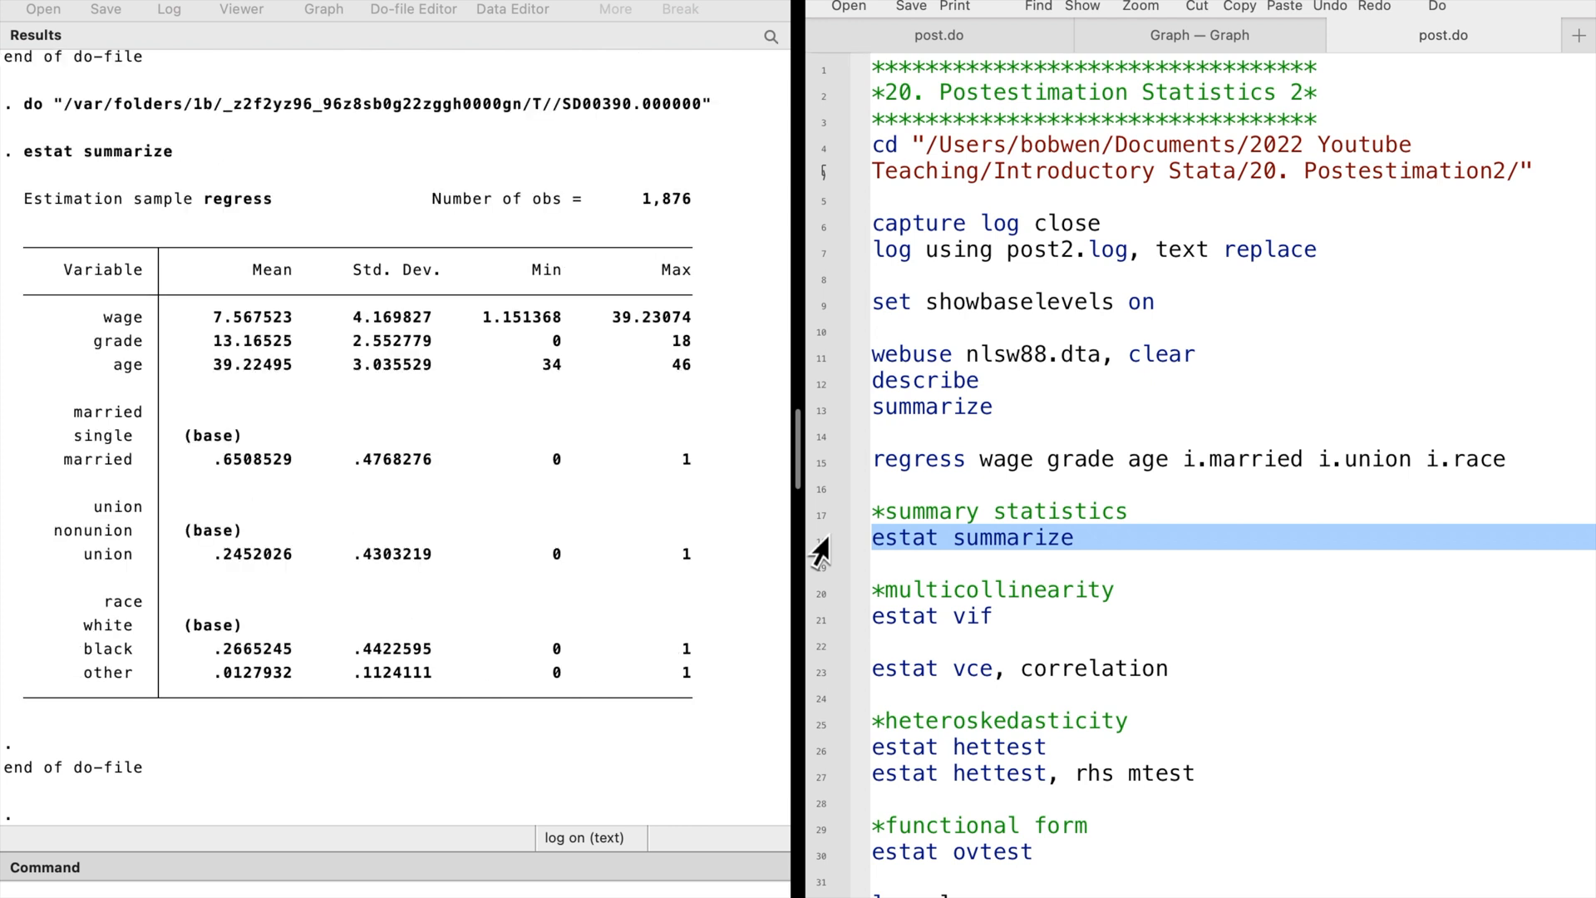
mouse_move(650, 193)
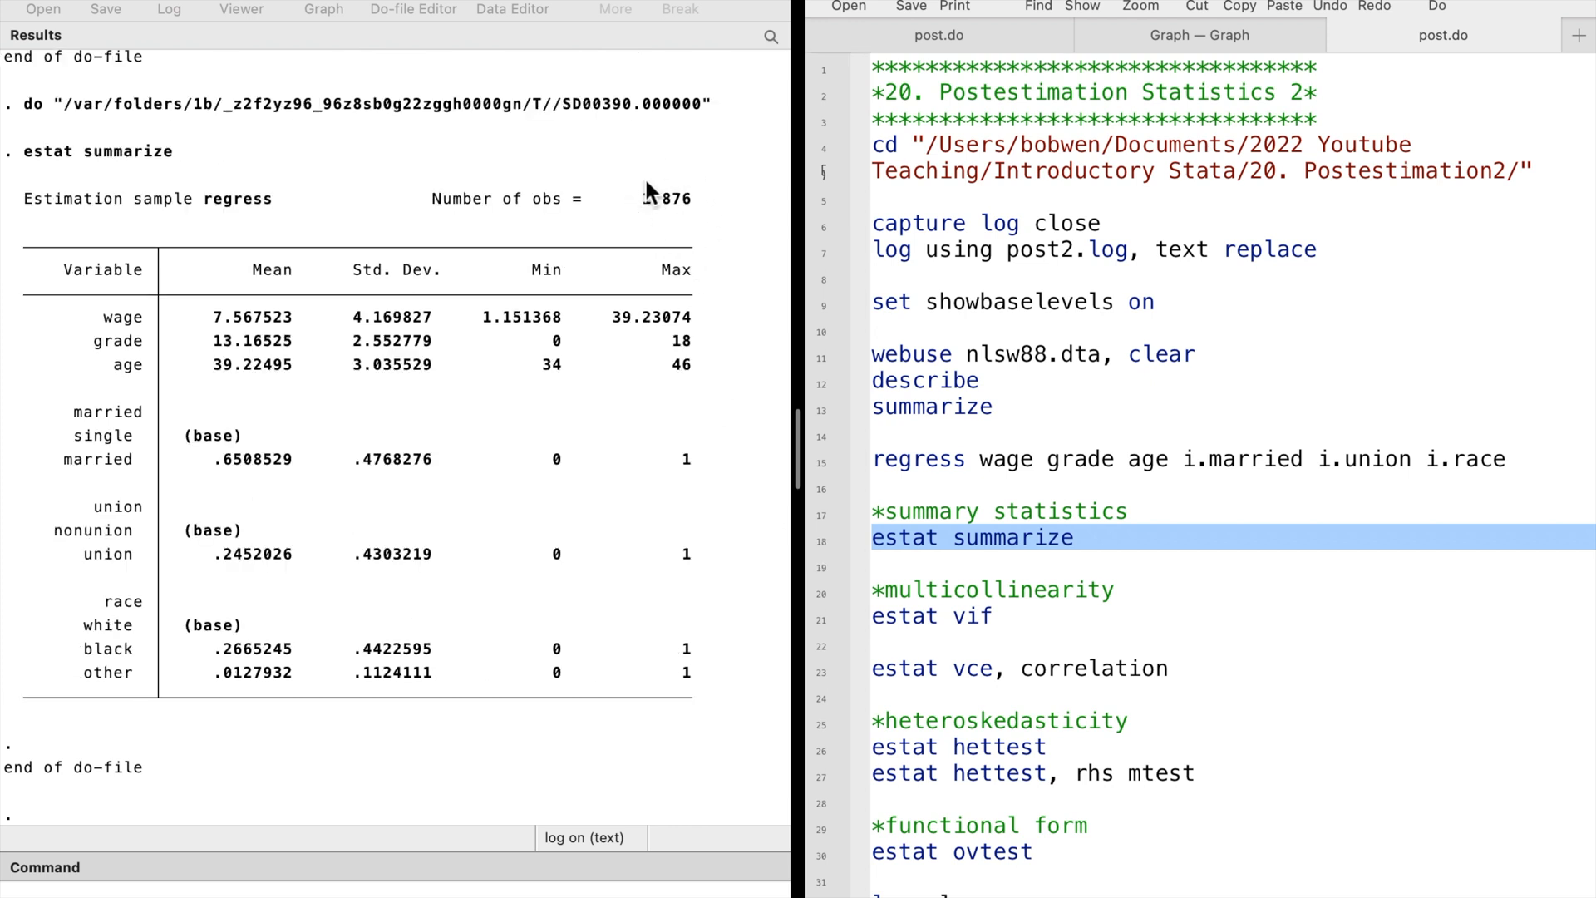
scroll("up", 3)
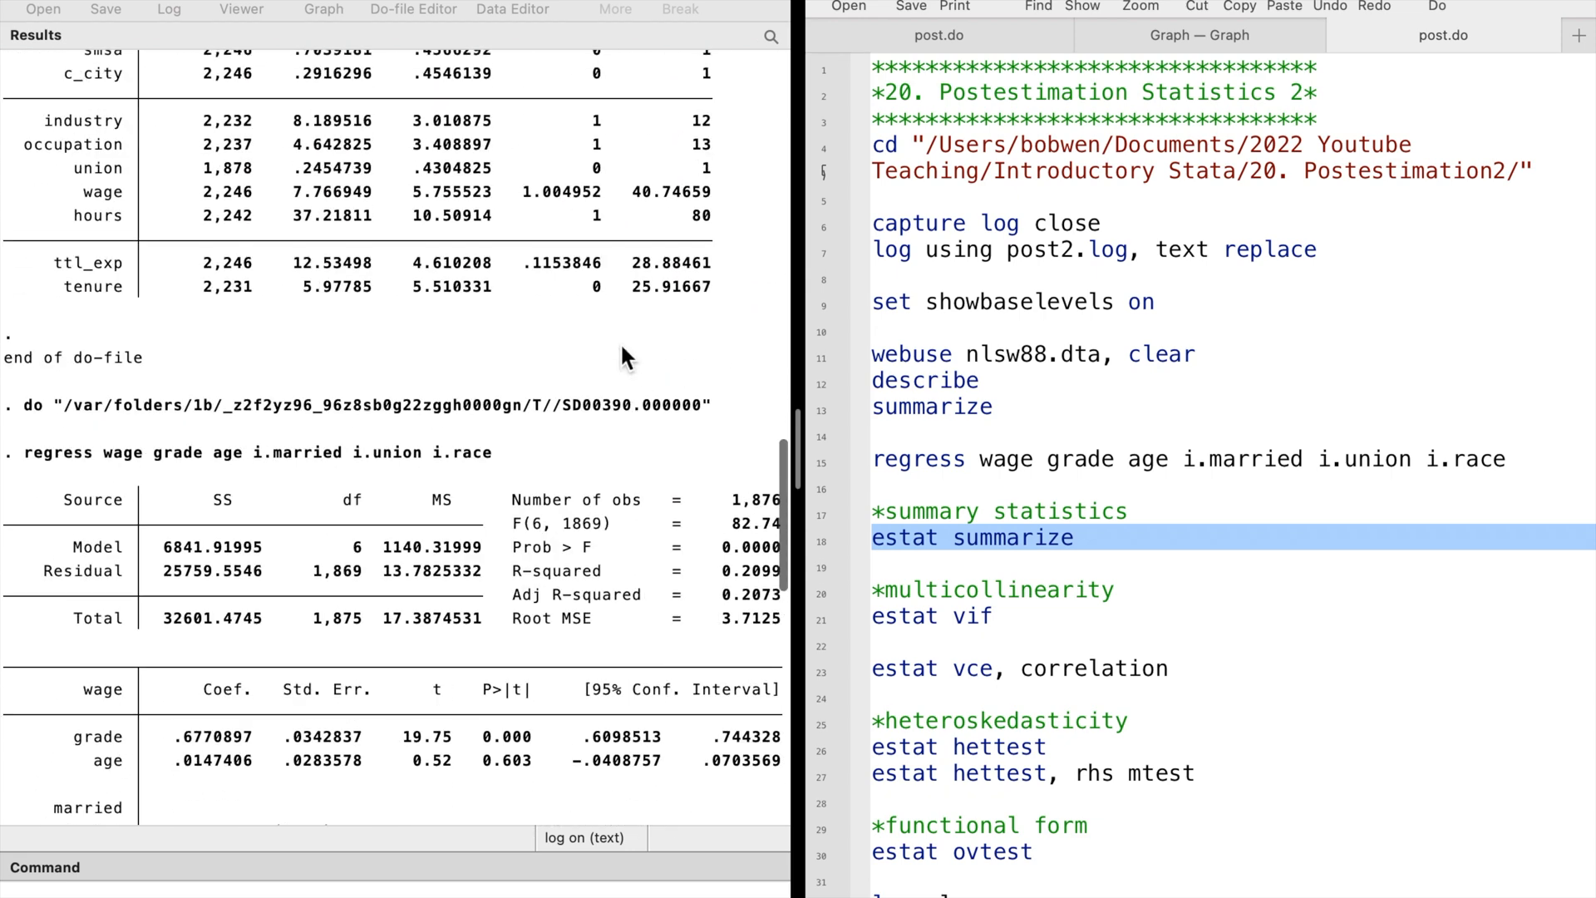
scroll("up", 3)
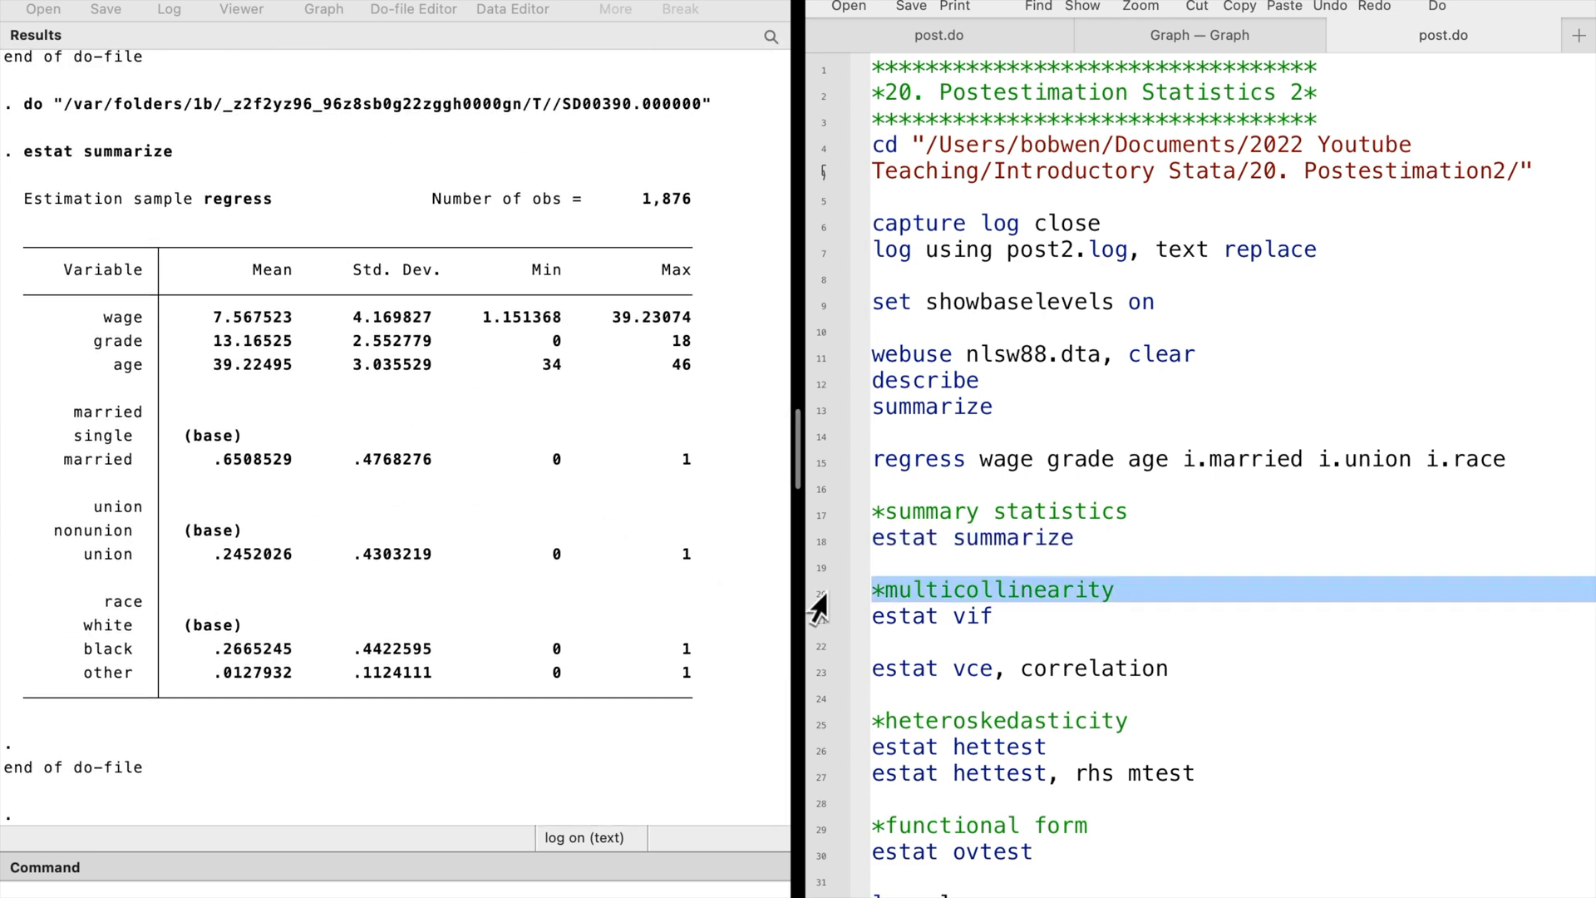
mouse_move(824, 637)
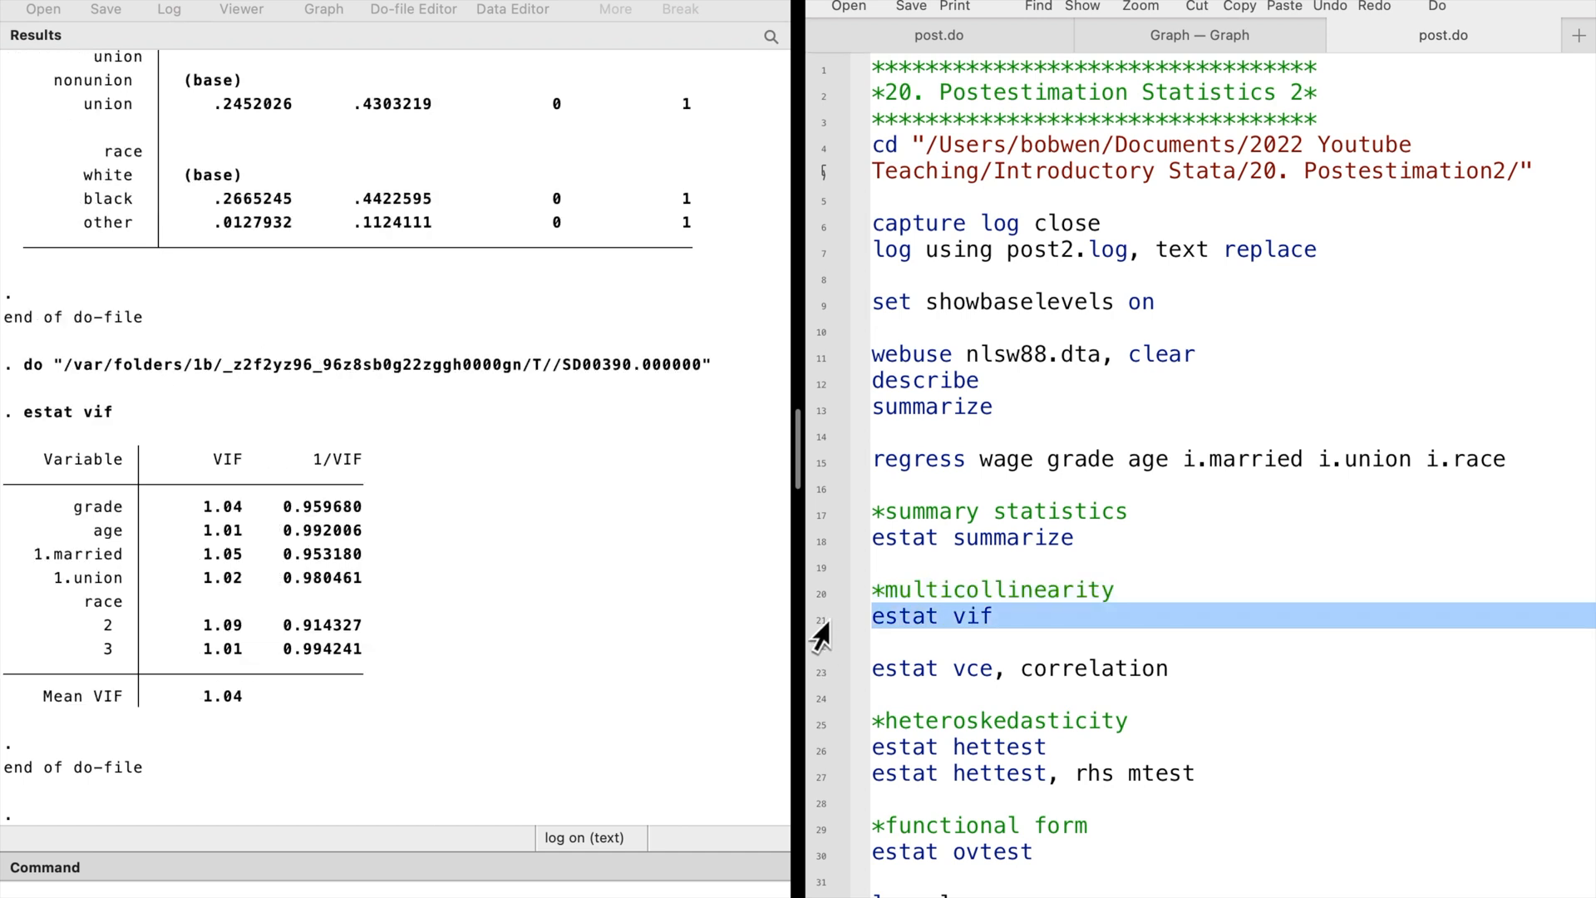
mouse_move(459, 597)
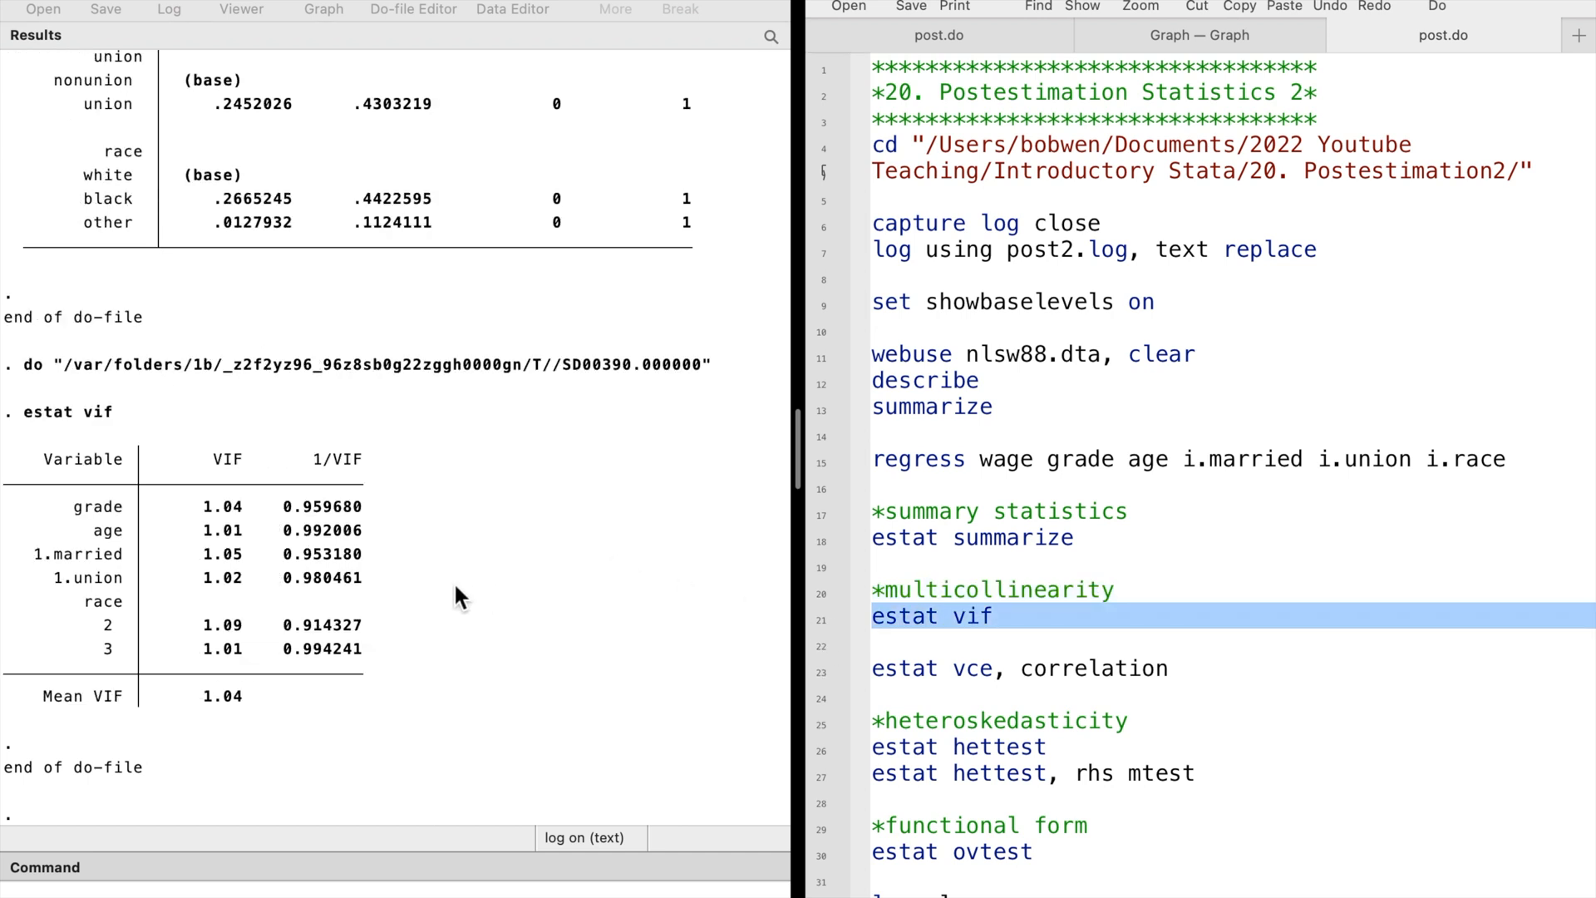
mouse_move(434, 599)
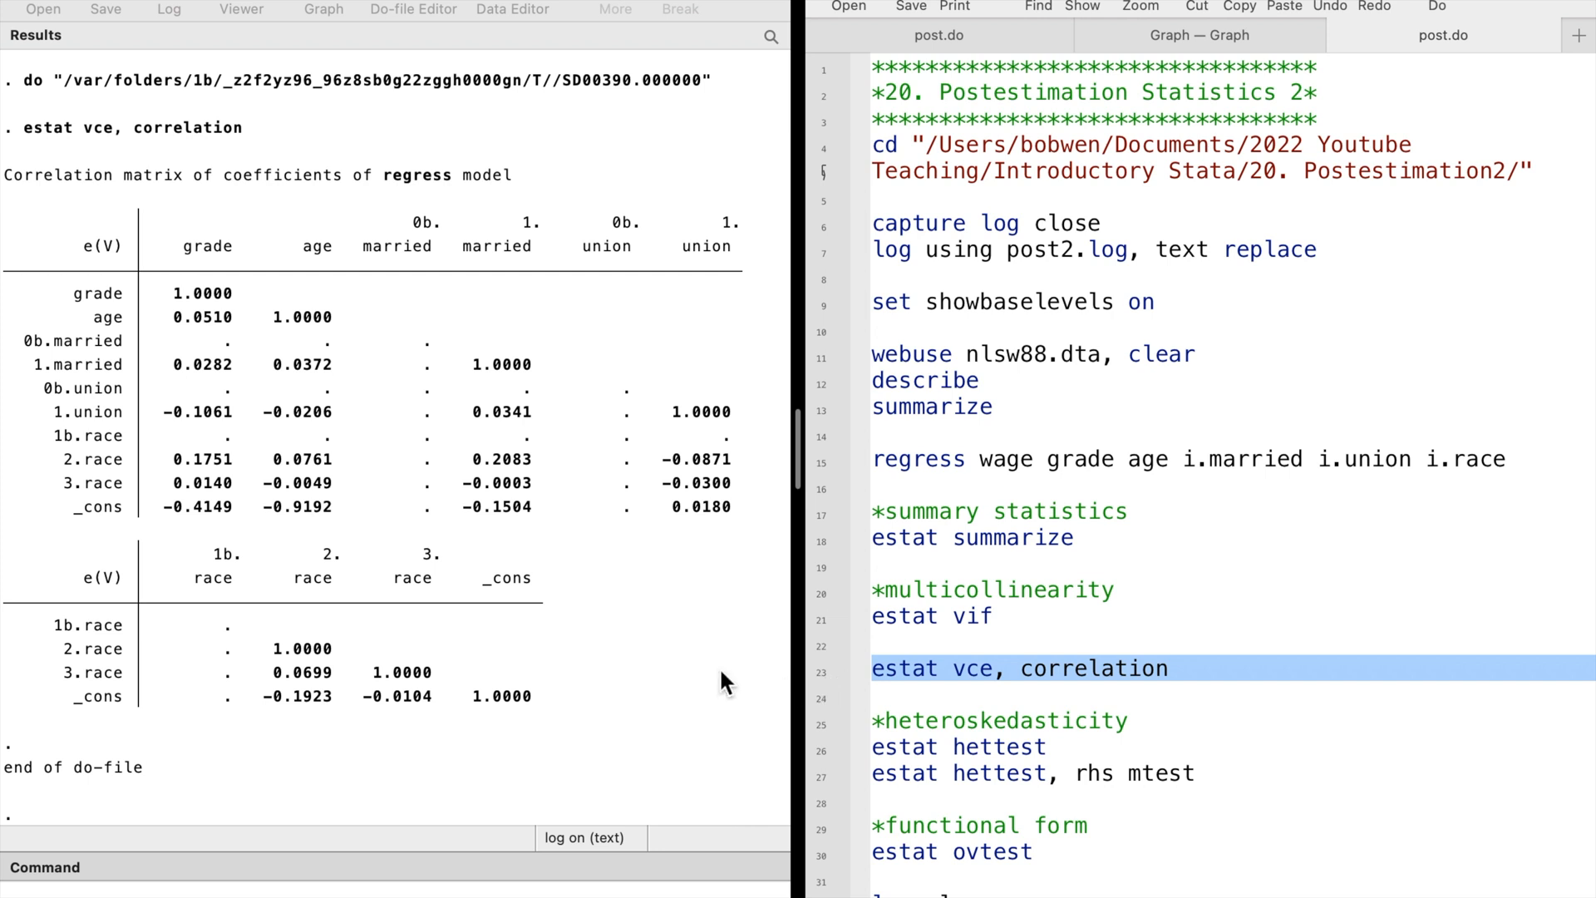
mouse_move(678, 673)
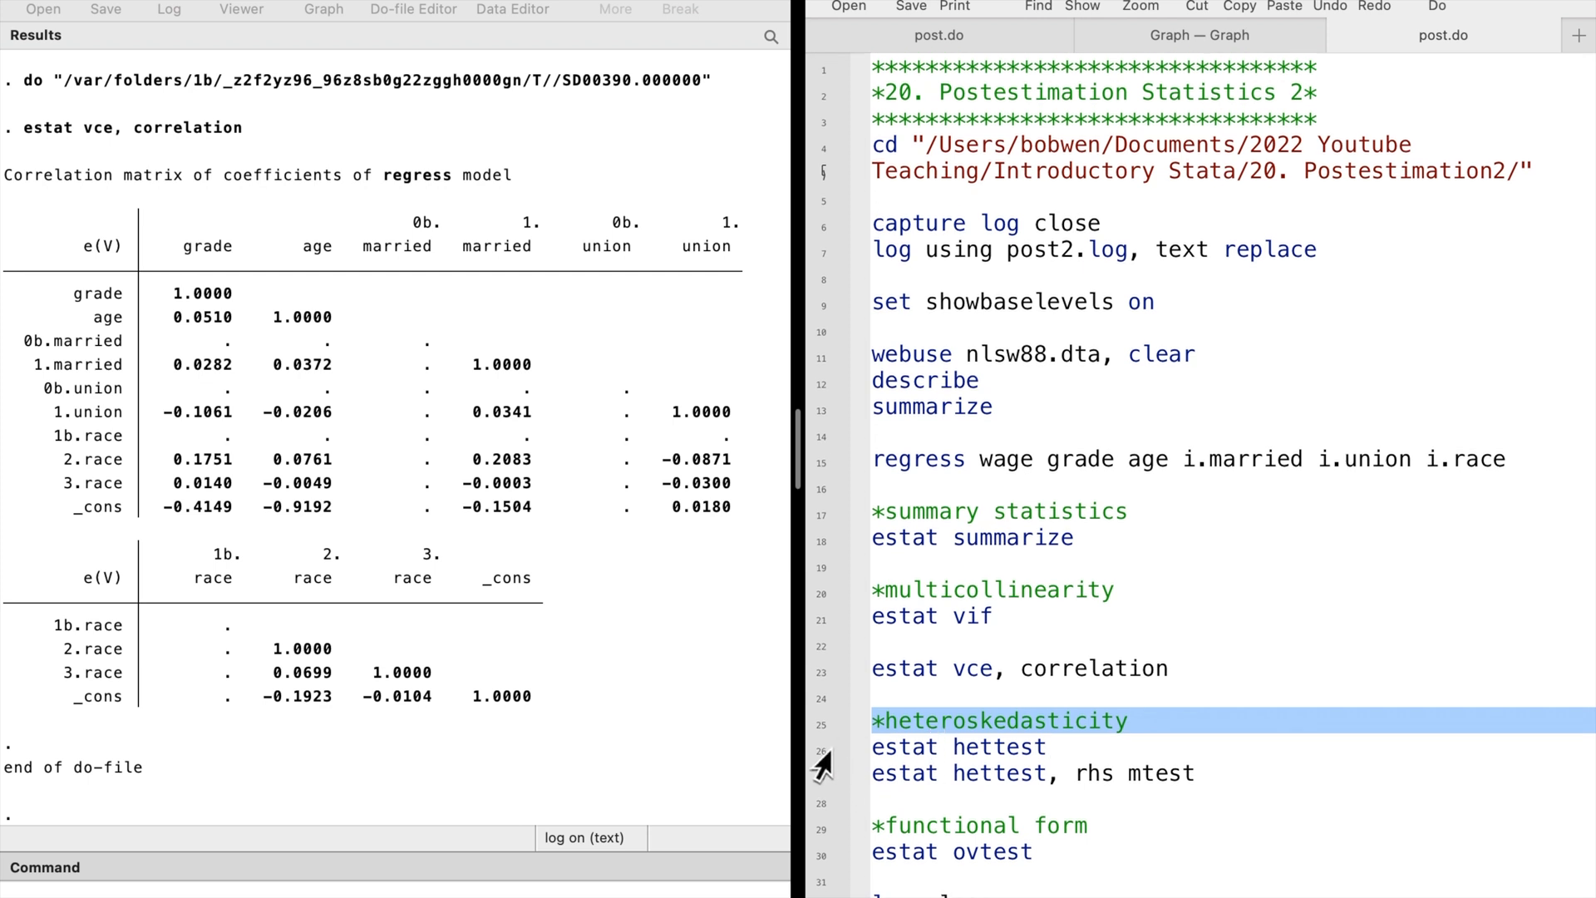
Step: Select the estat hettest line in post.do after viewing the coefficient correlation matrix
left_click(958, 747)
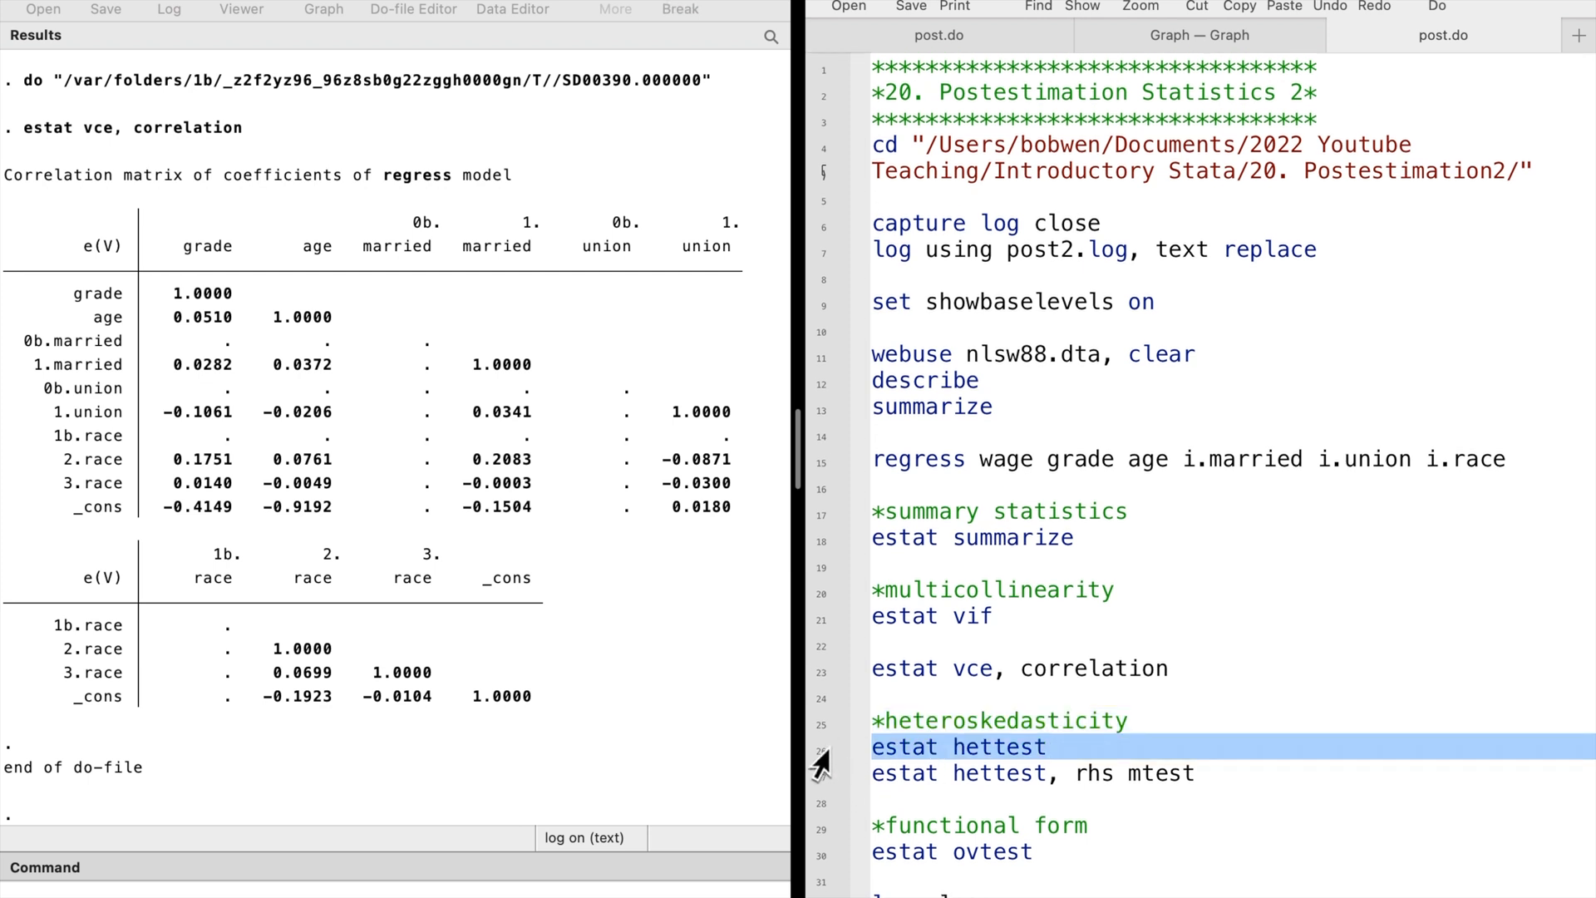
Step: Run estat hettest giving Breusch-Pagan chi2(1) = 151.55, then select the rhs mtest variant
left_click(1437, 7)
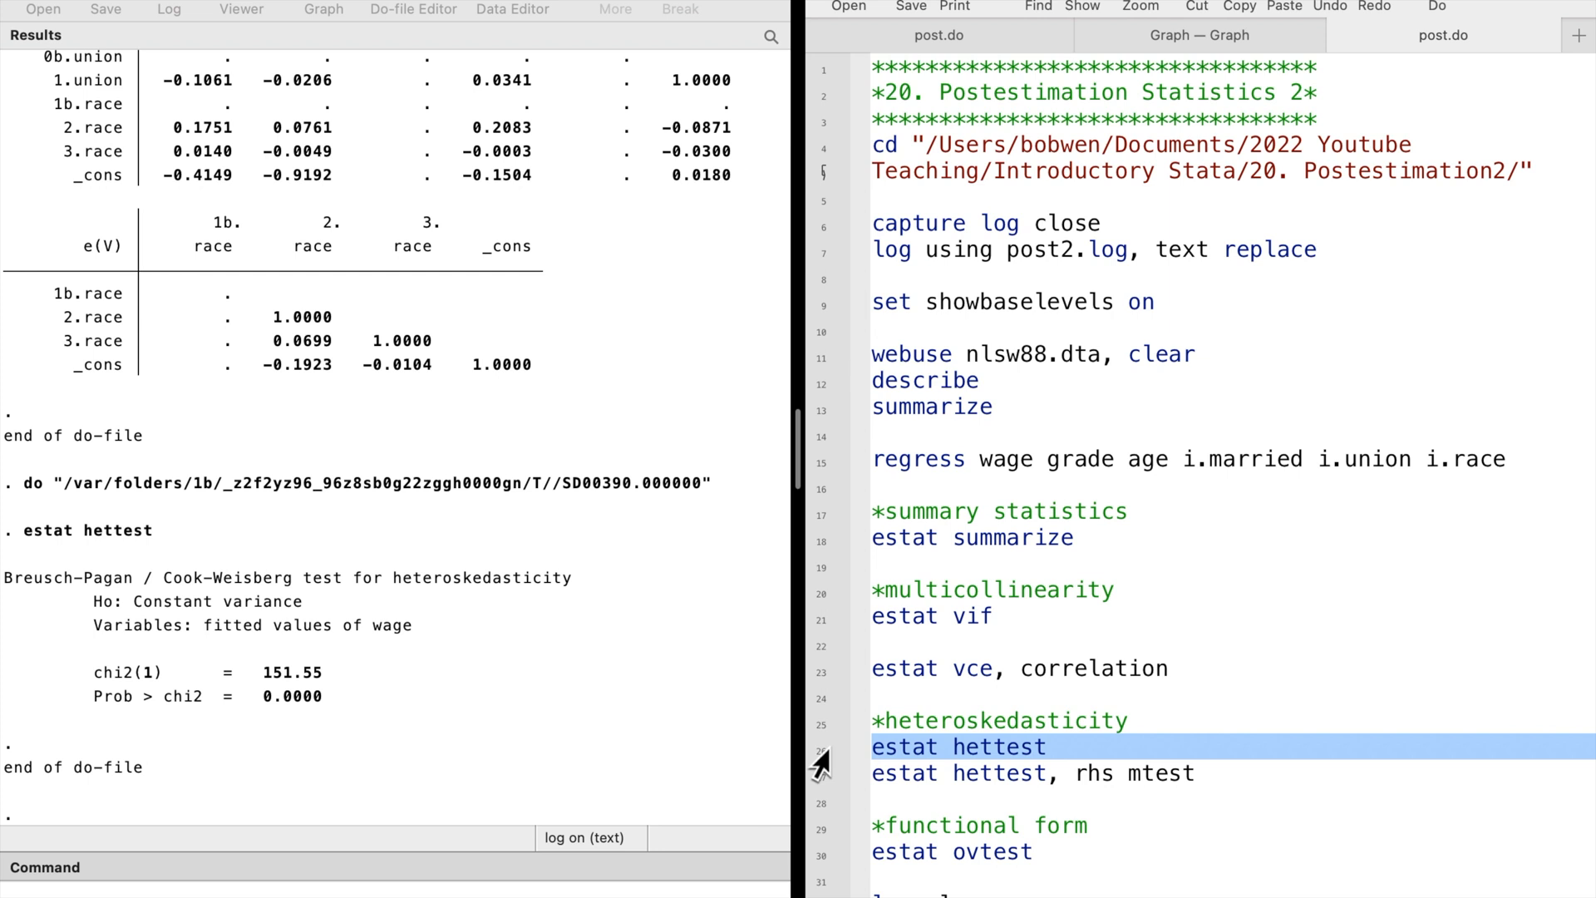
mouse_move(363, 719)
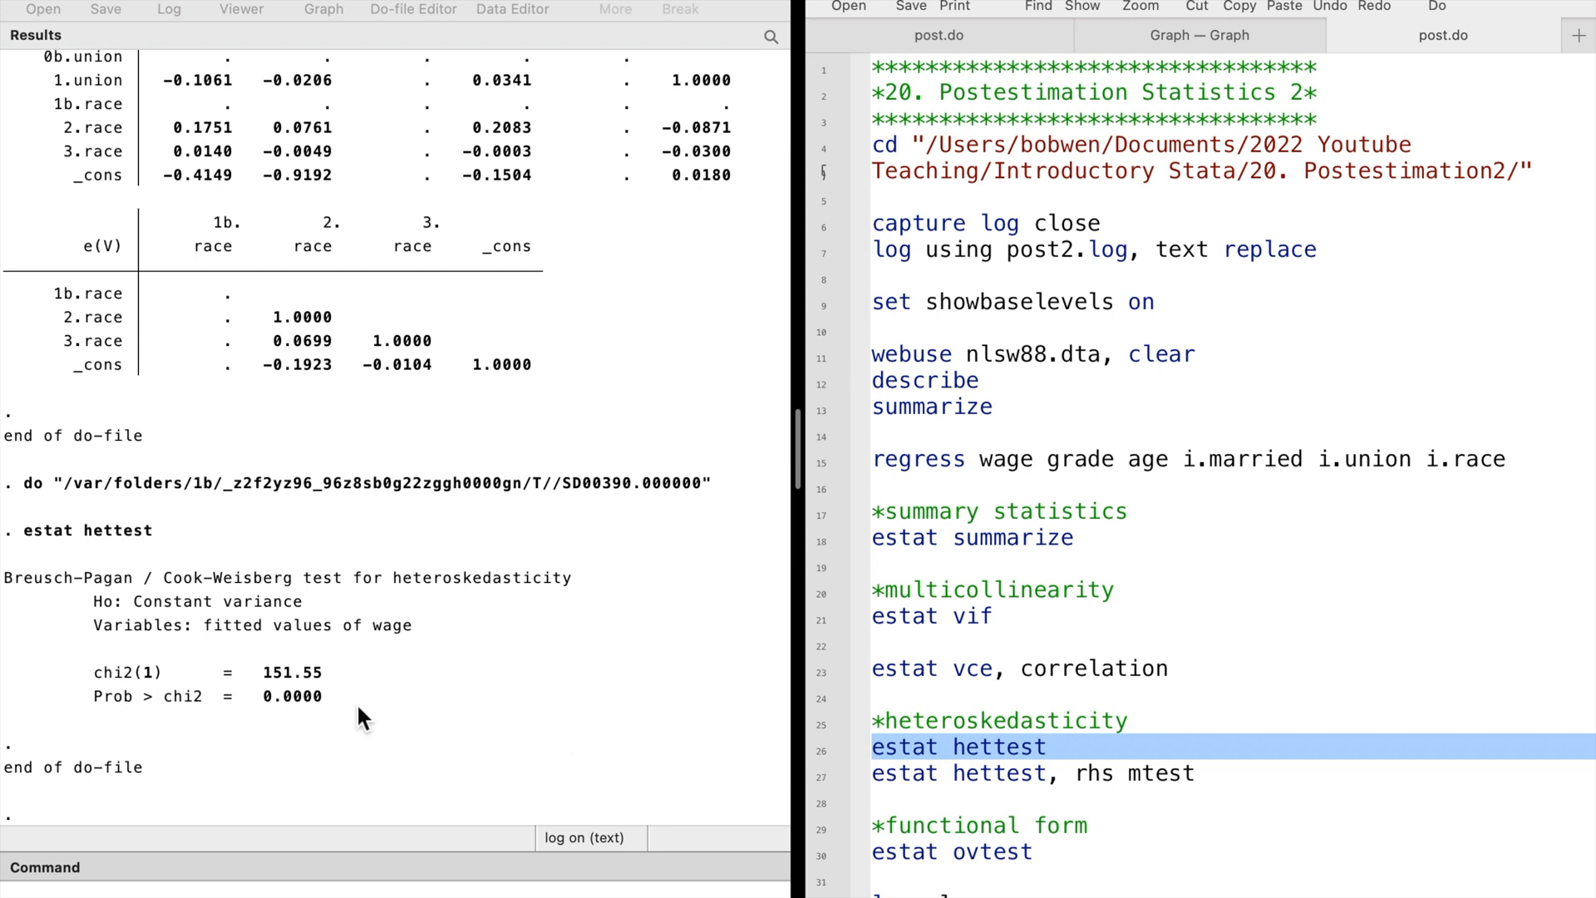
mouse_move(687, 784)
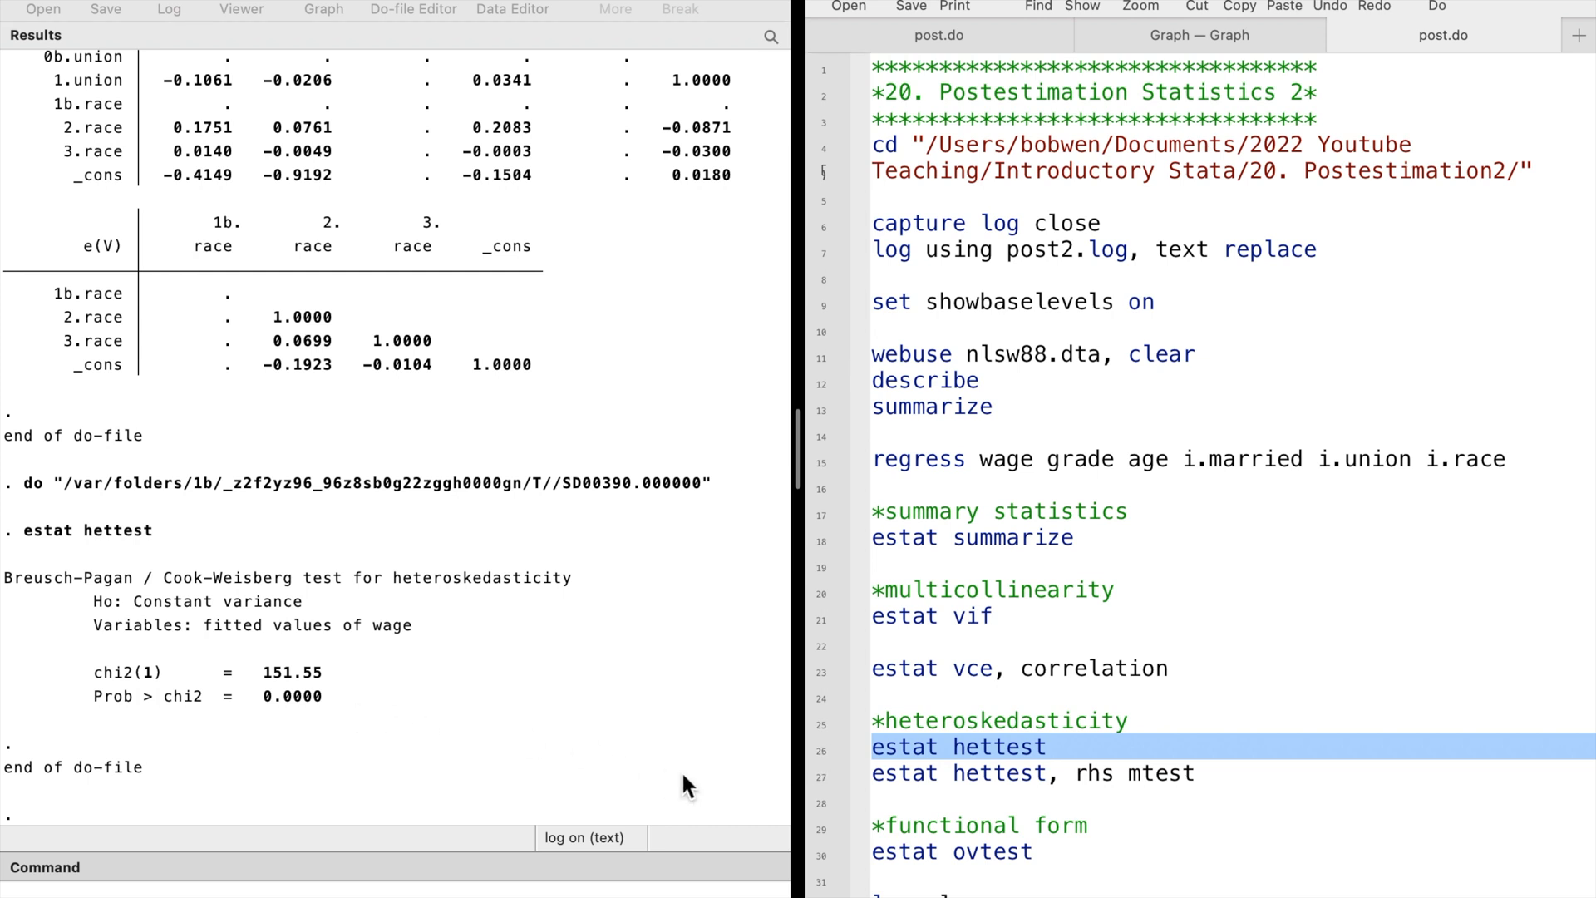
left_click(1032, 773)
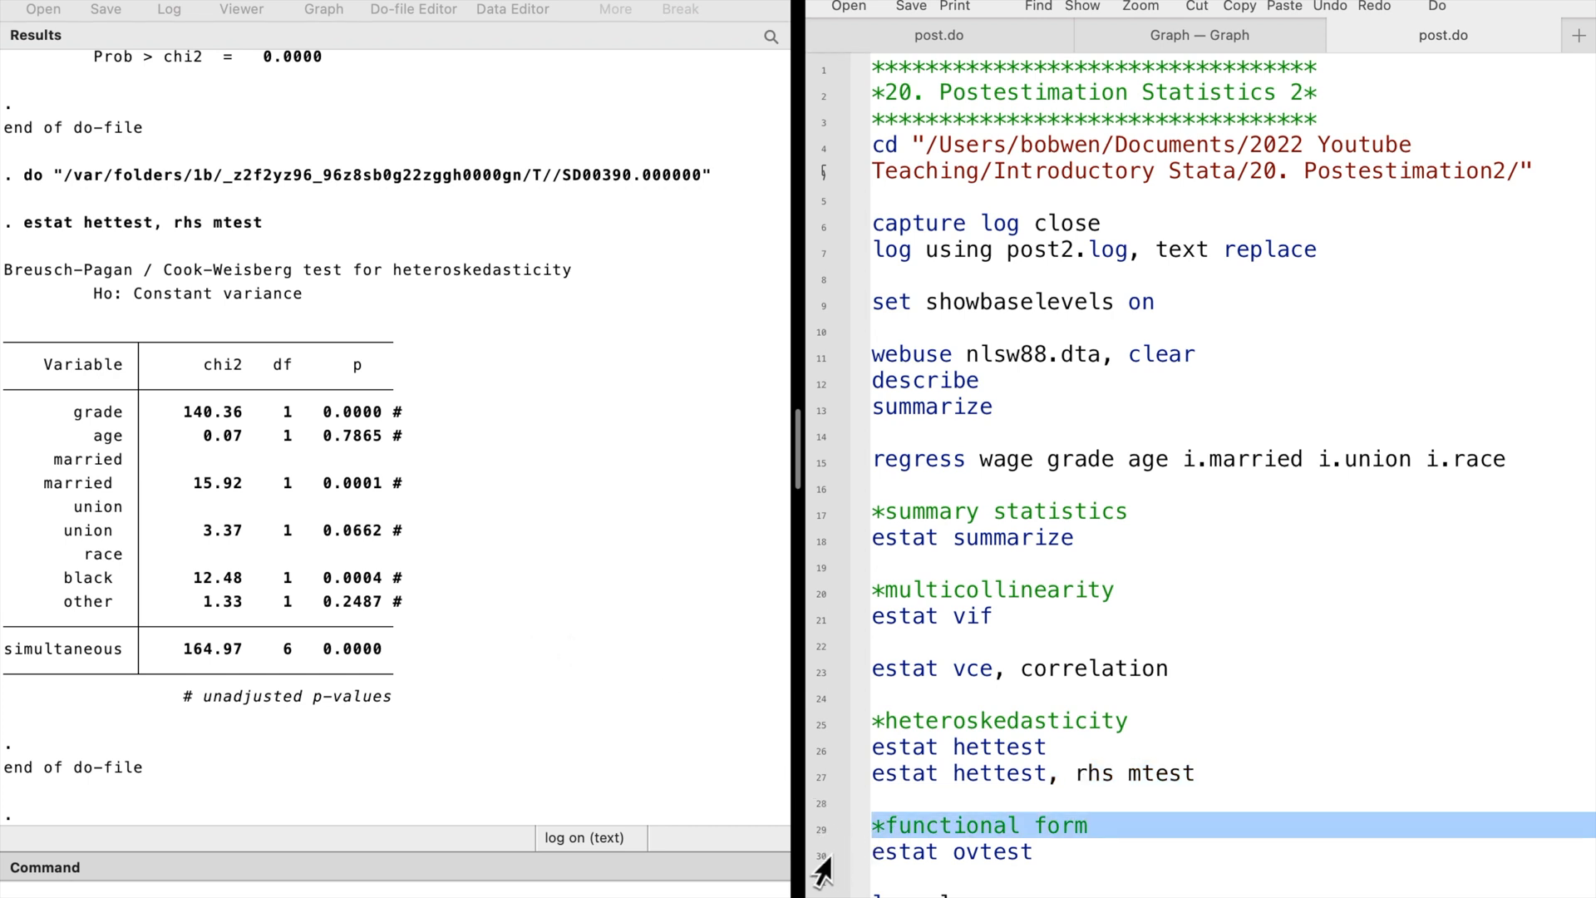
Step: Select the estat ovtest line in post.do after the per-variable heteroskedasticity tests
left_click(951, 851)
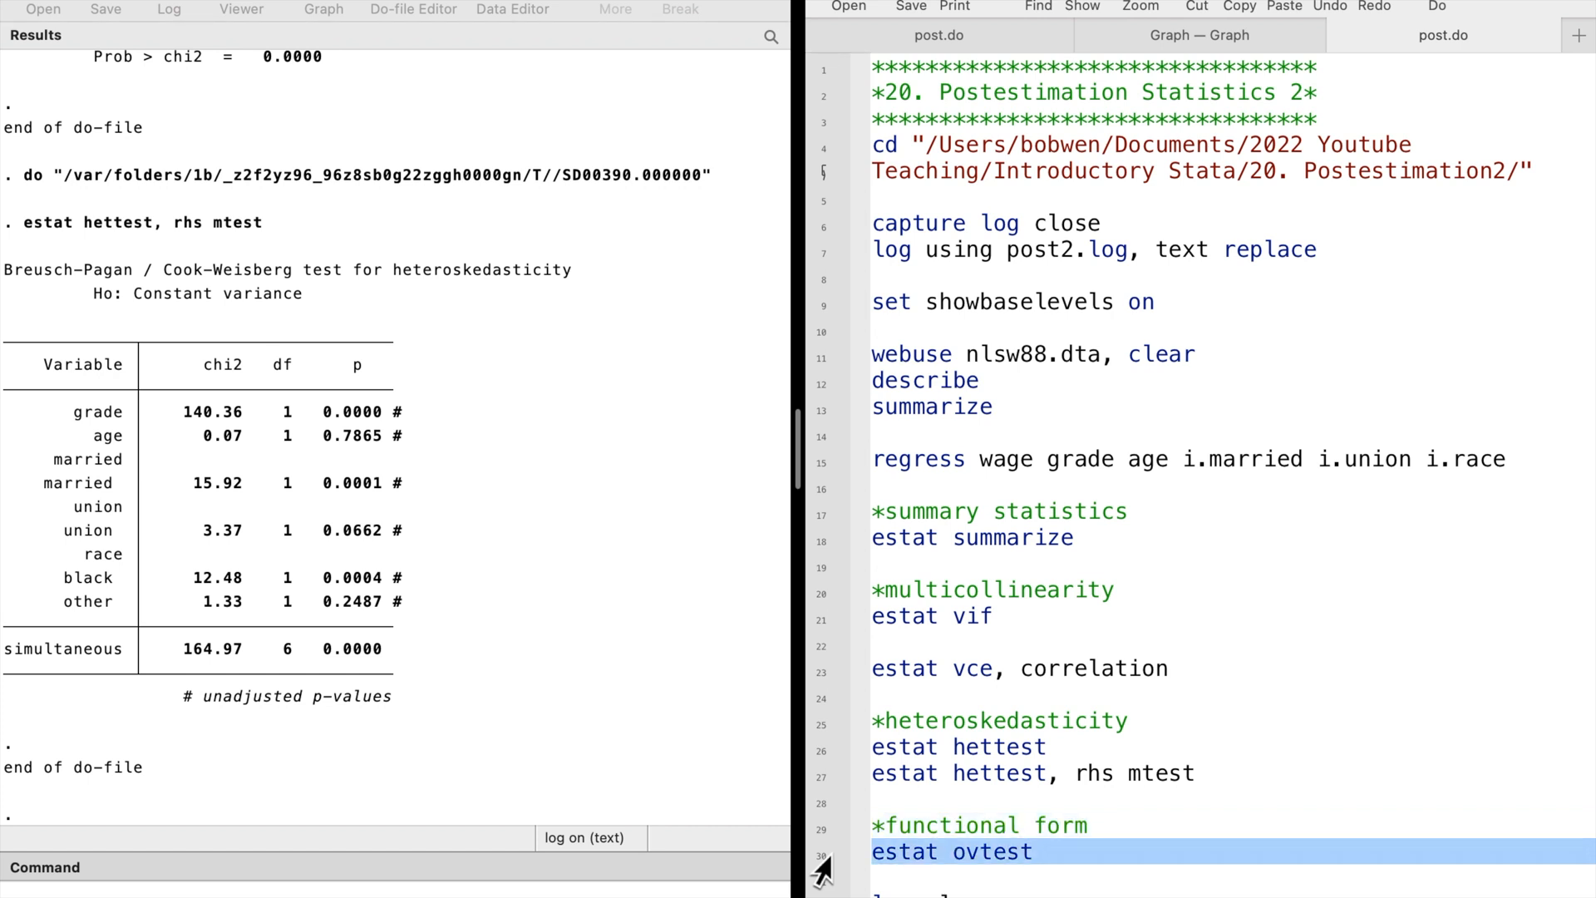